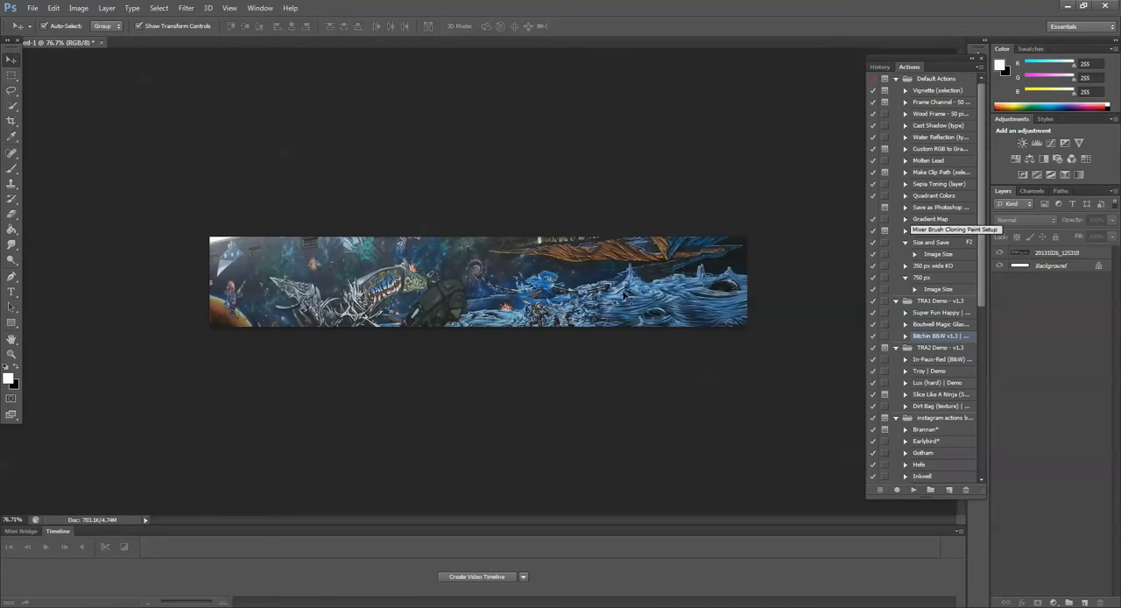
Crop the mural layer to the banner canvas, deleting the pixels outside it.
click(1051, 253)
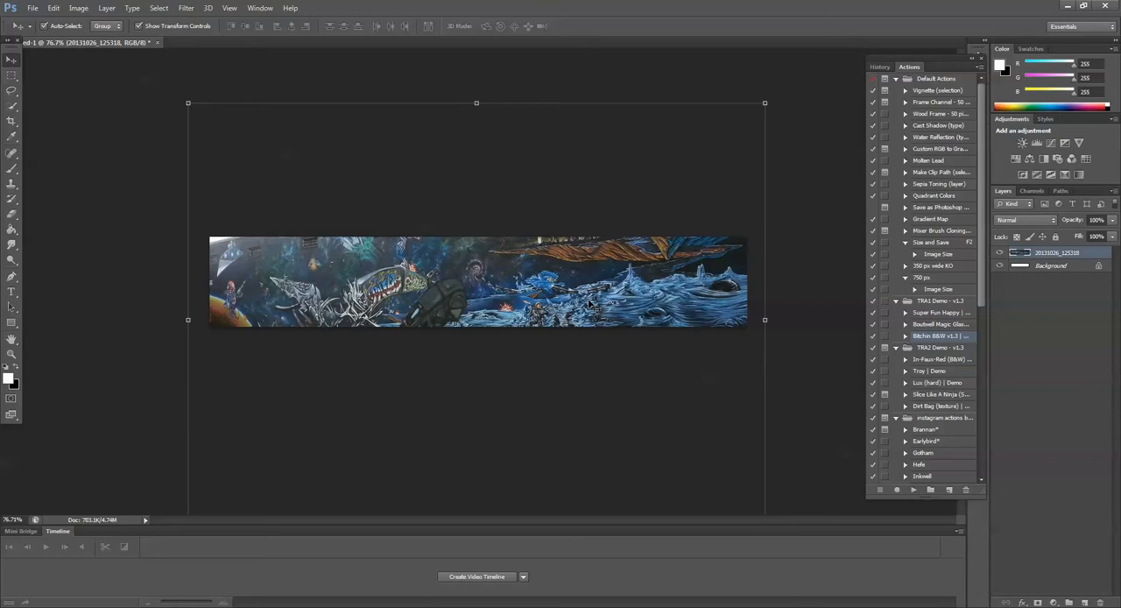
click(13, 120)
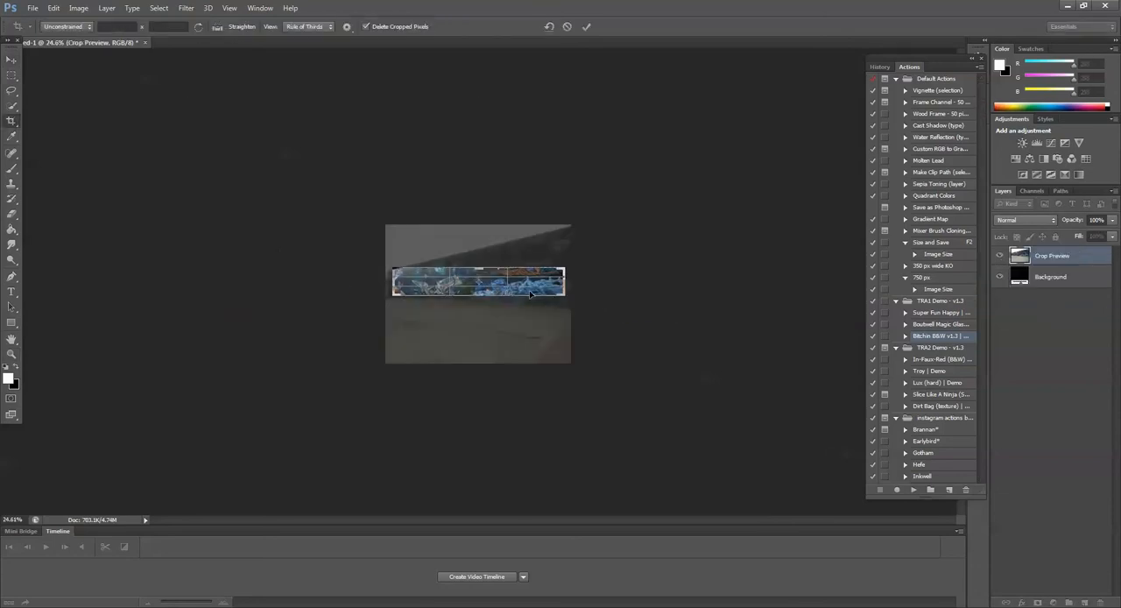
click(587, 26)
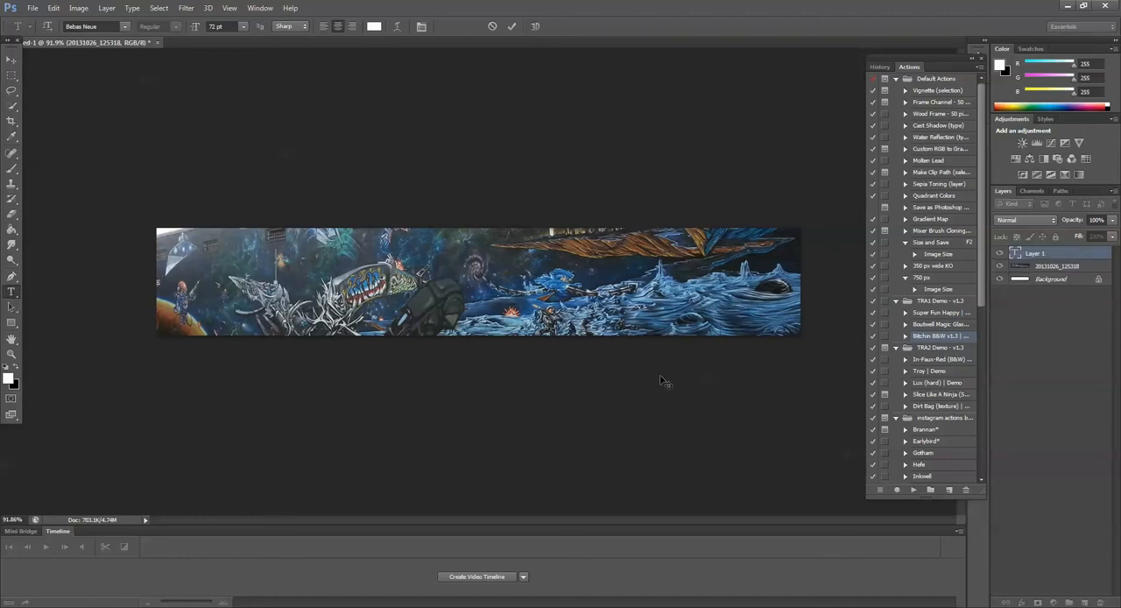
Type the title 'MY BLOG NAME' in white Bebas Neue 72 pt and commit it.
text(MY)
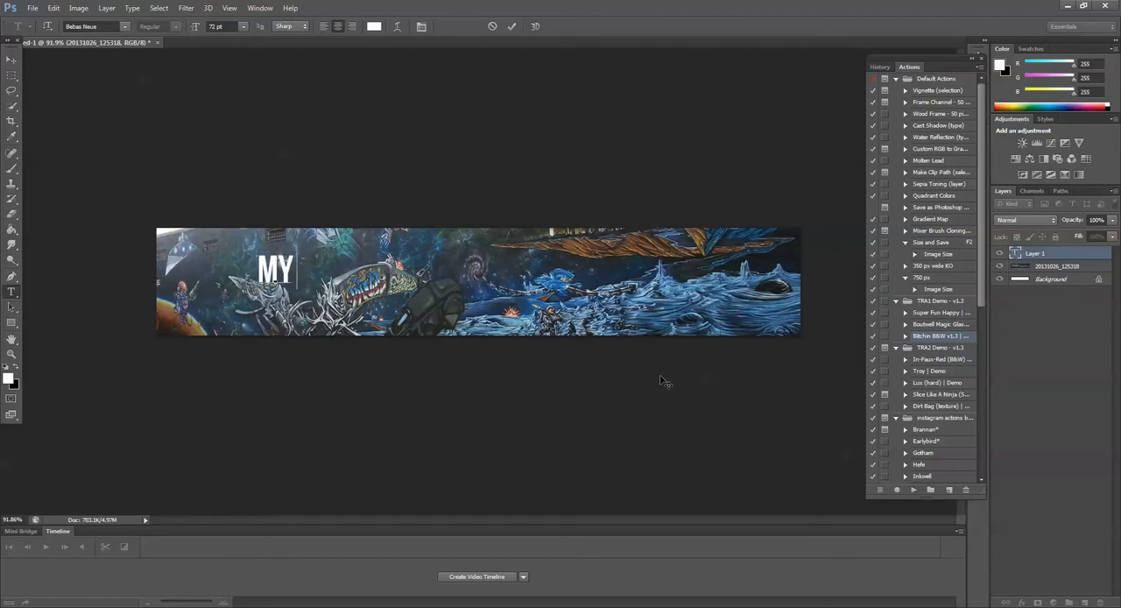
text(BLOG NAME)
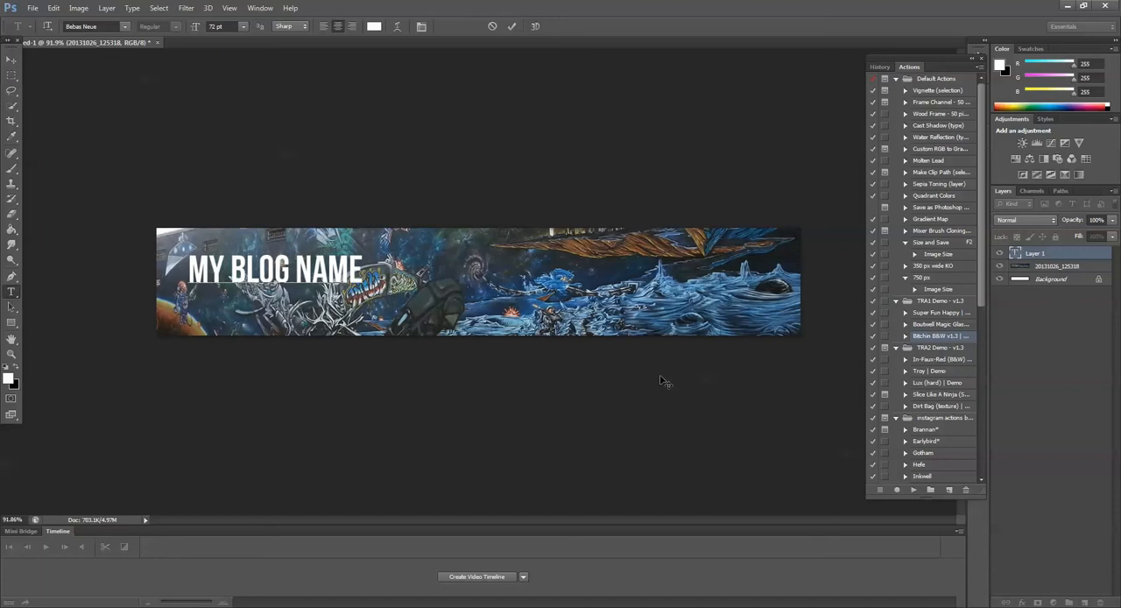
click(512, 27)
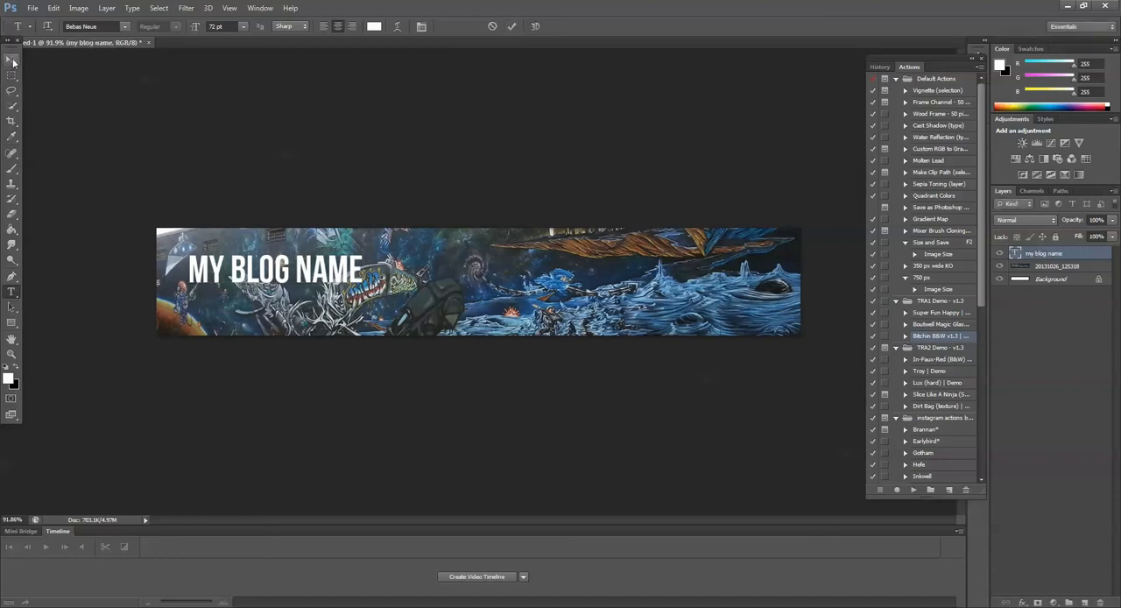
Free-transform the MY BLOG NAME text, scaling it to span nearly the full banner.
click(12, 60)
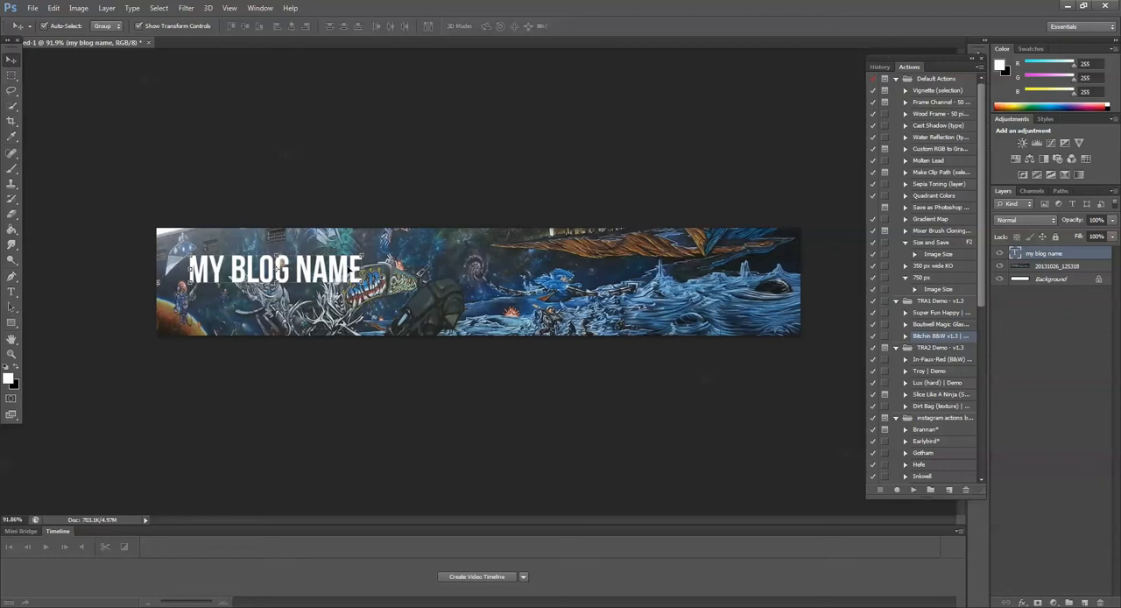
drag(276, 269, 283, 315)
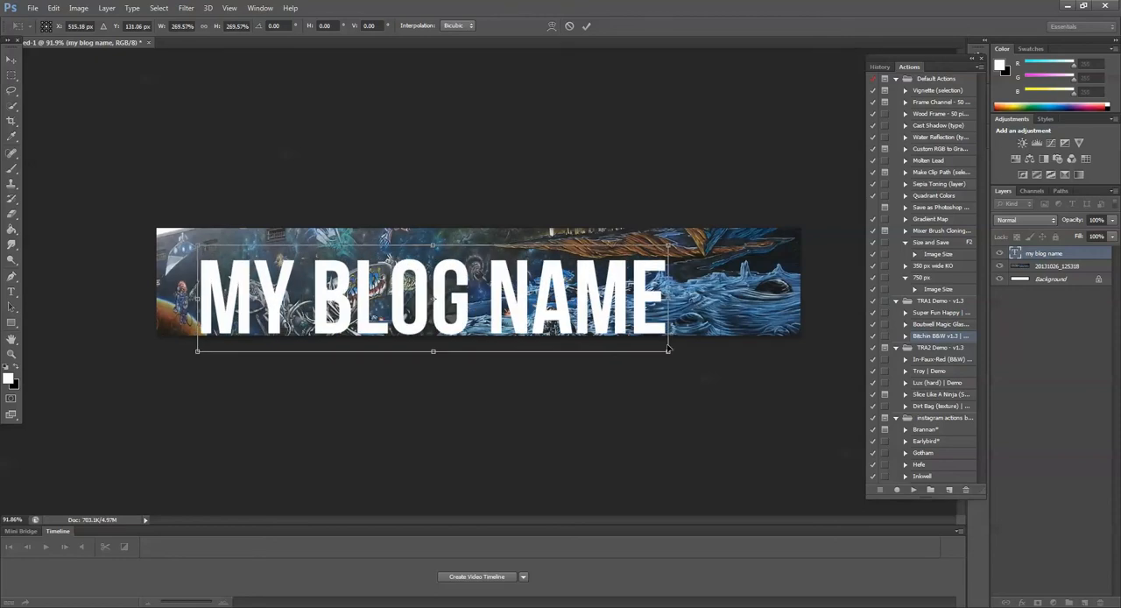
drag(668, 352, 740, 352)
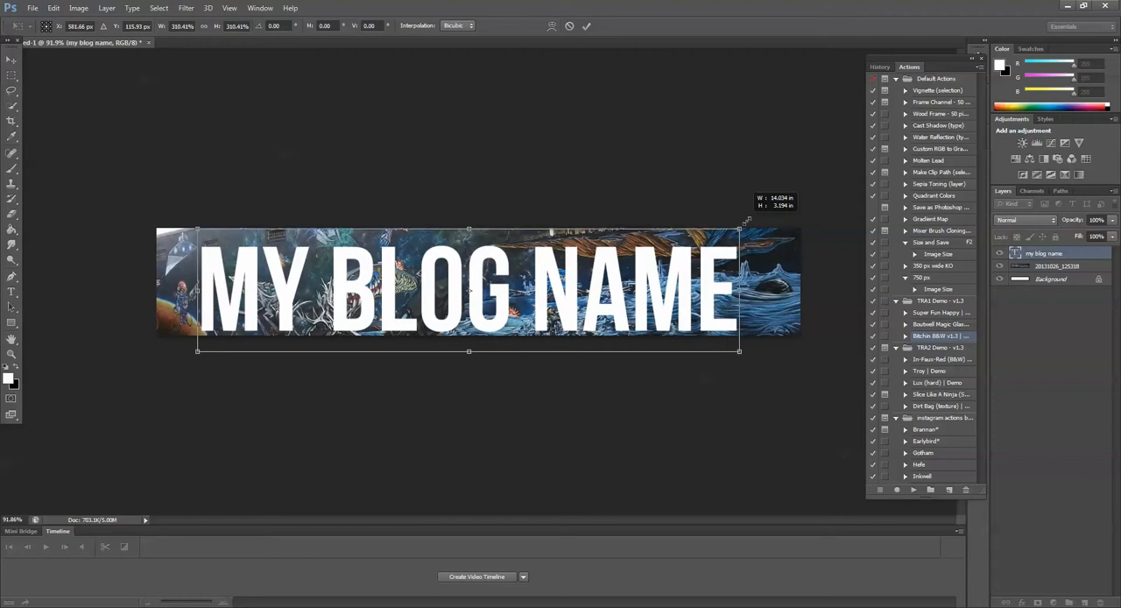
drag(740, 221, 780, 222)
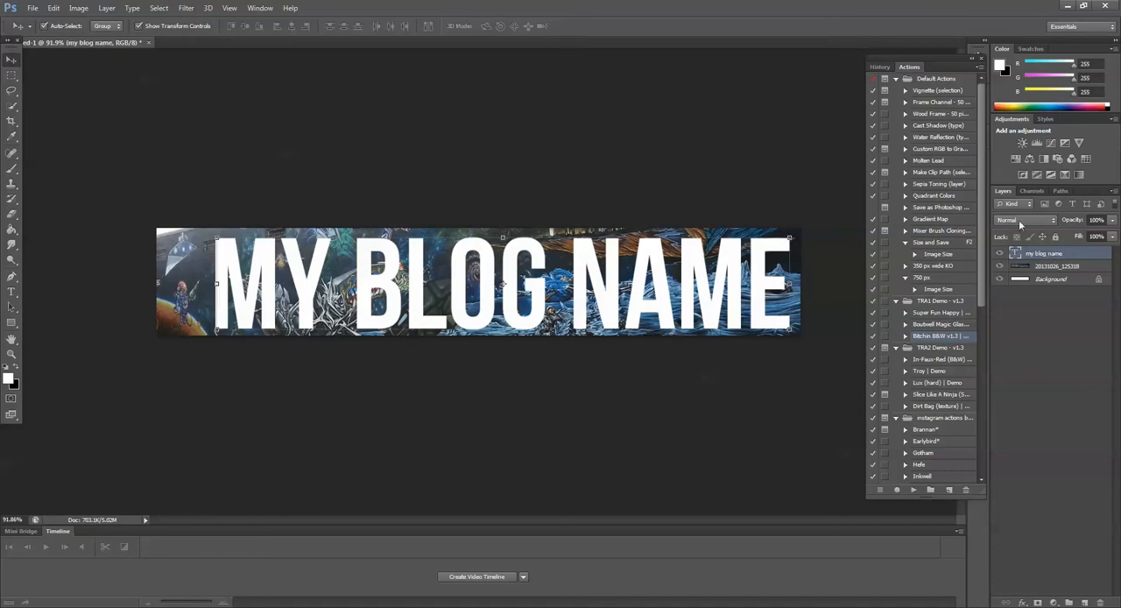
Load the 'my blog name' Transparency channel as a selection via Select > Load Selection.
click(159, 8)
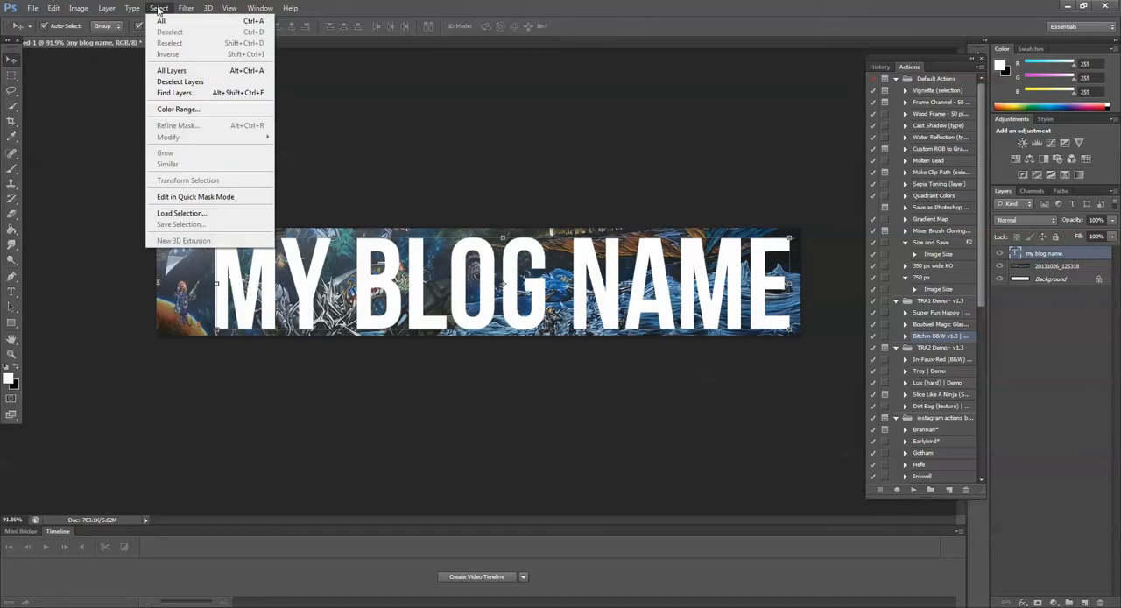
mouse_move(188, 181)
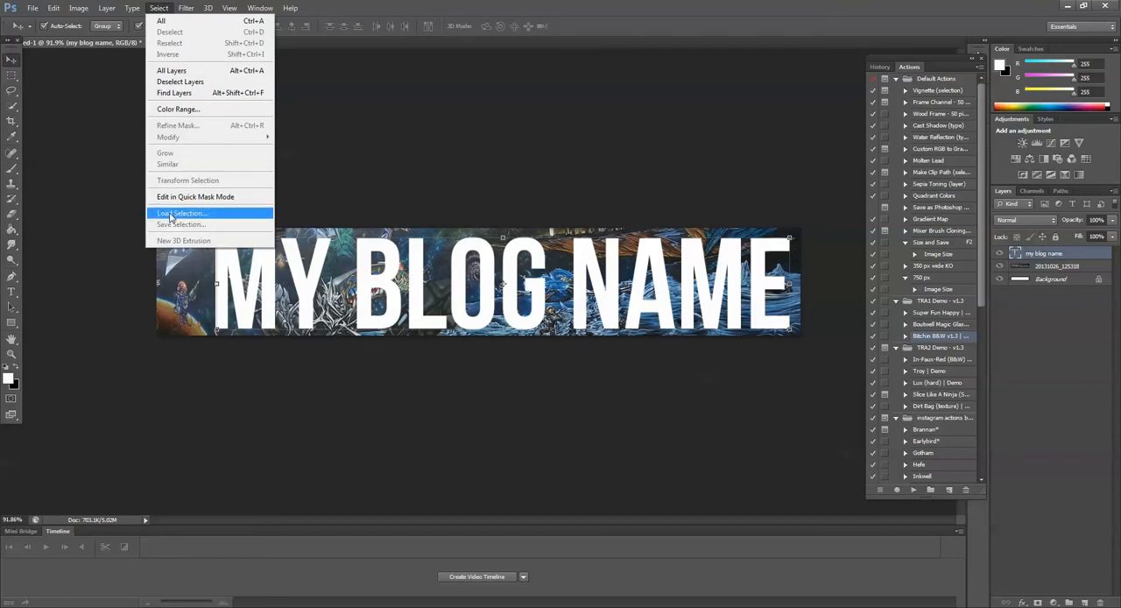
click(182, 213)
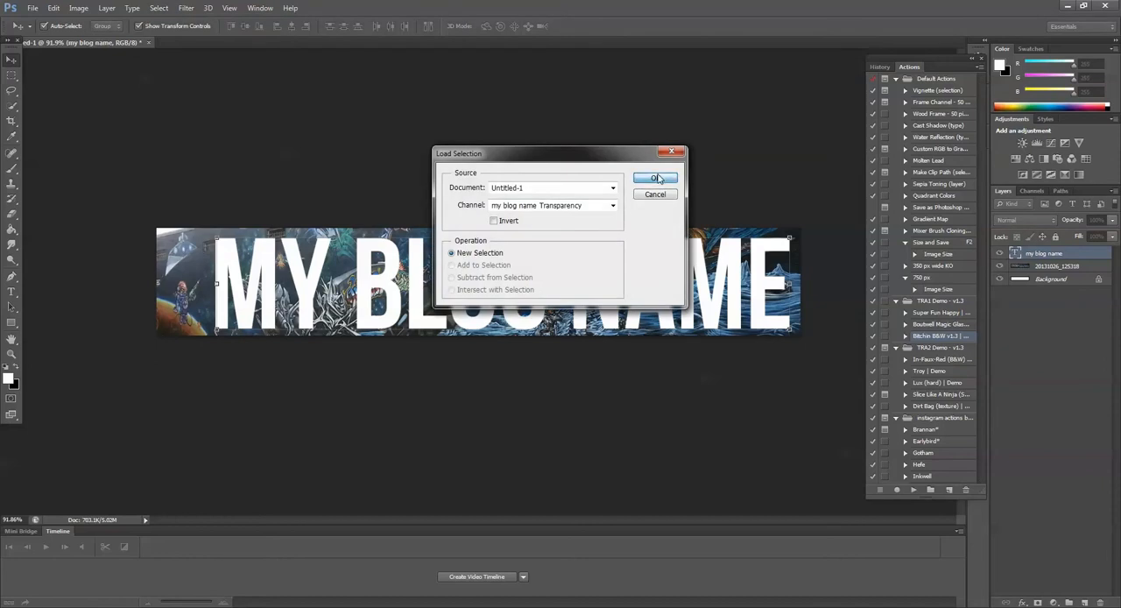
click(654, 178)
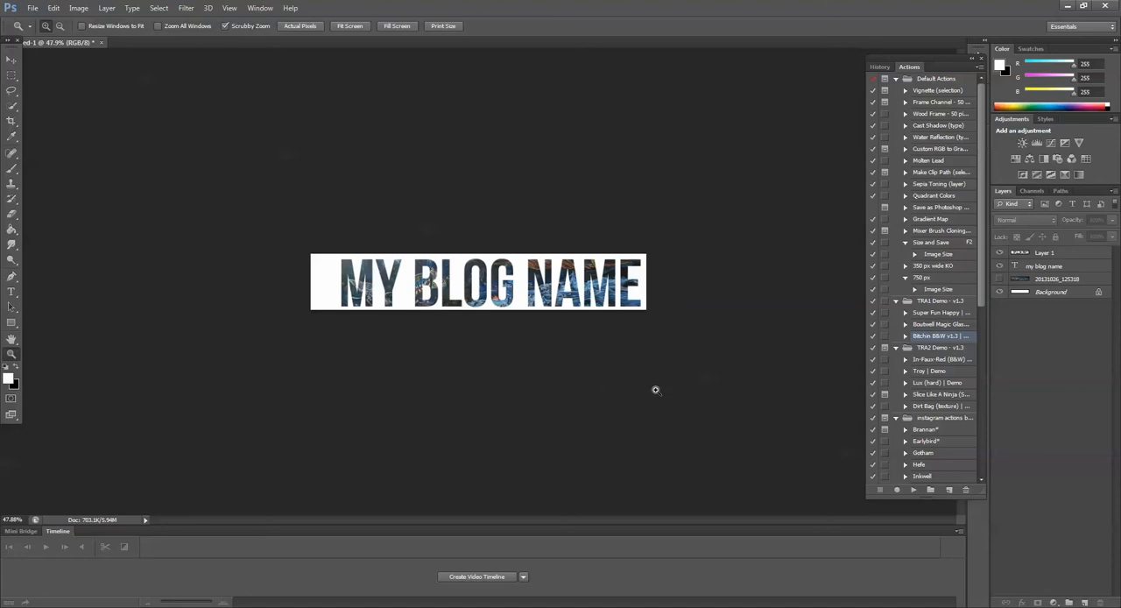
click(12, 59)
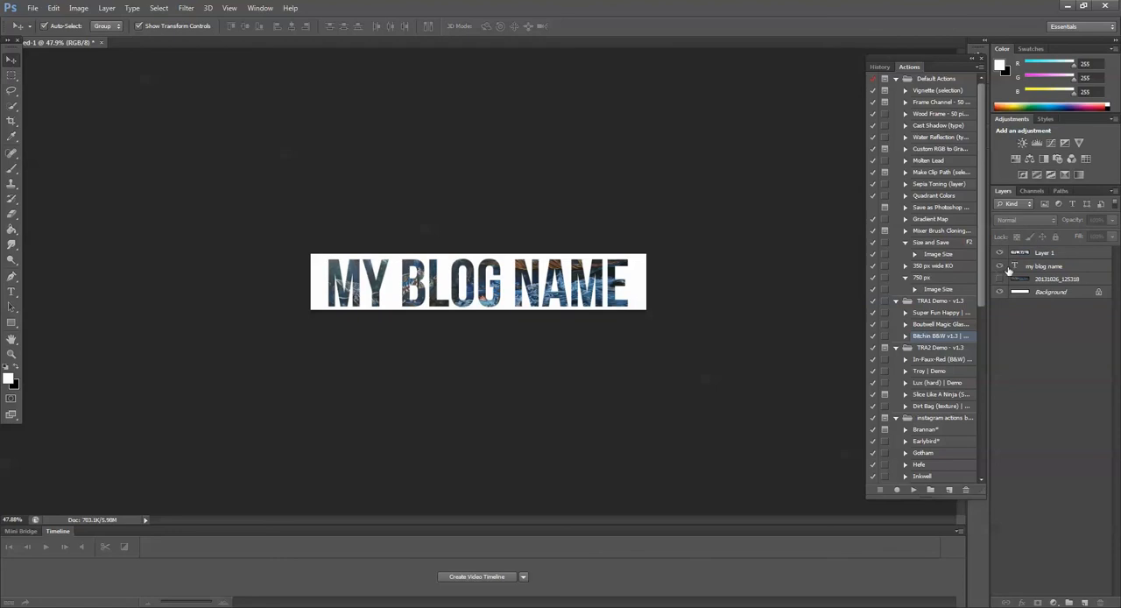
mouse_move(1022, 283)
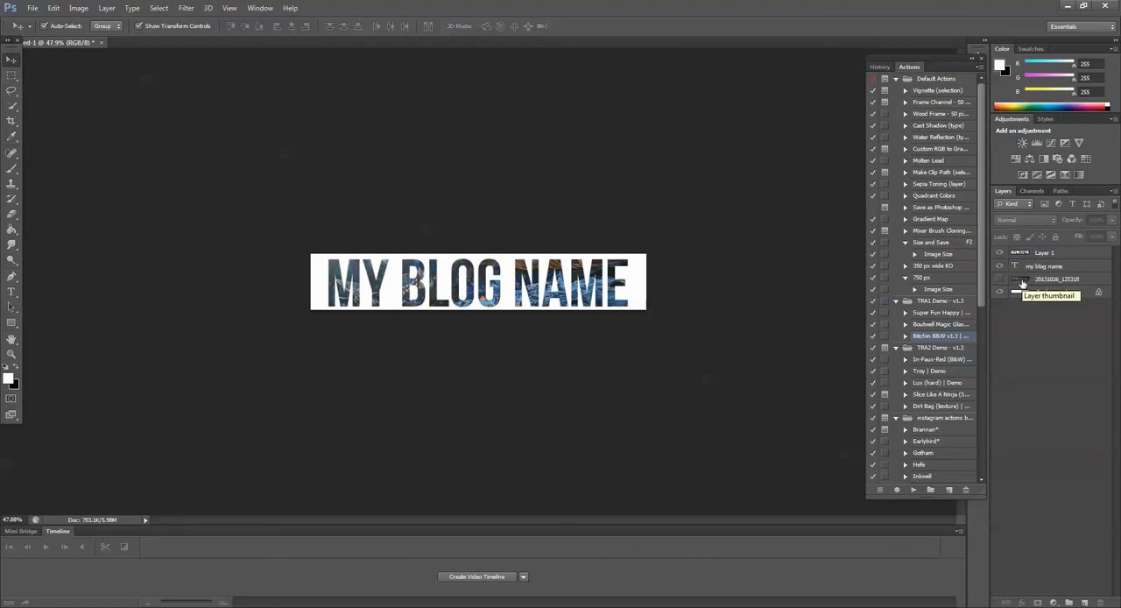